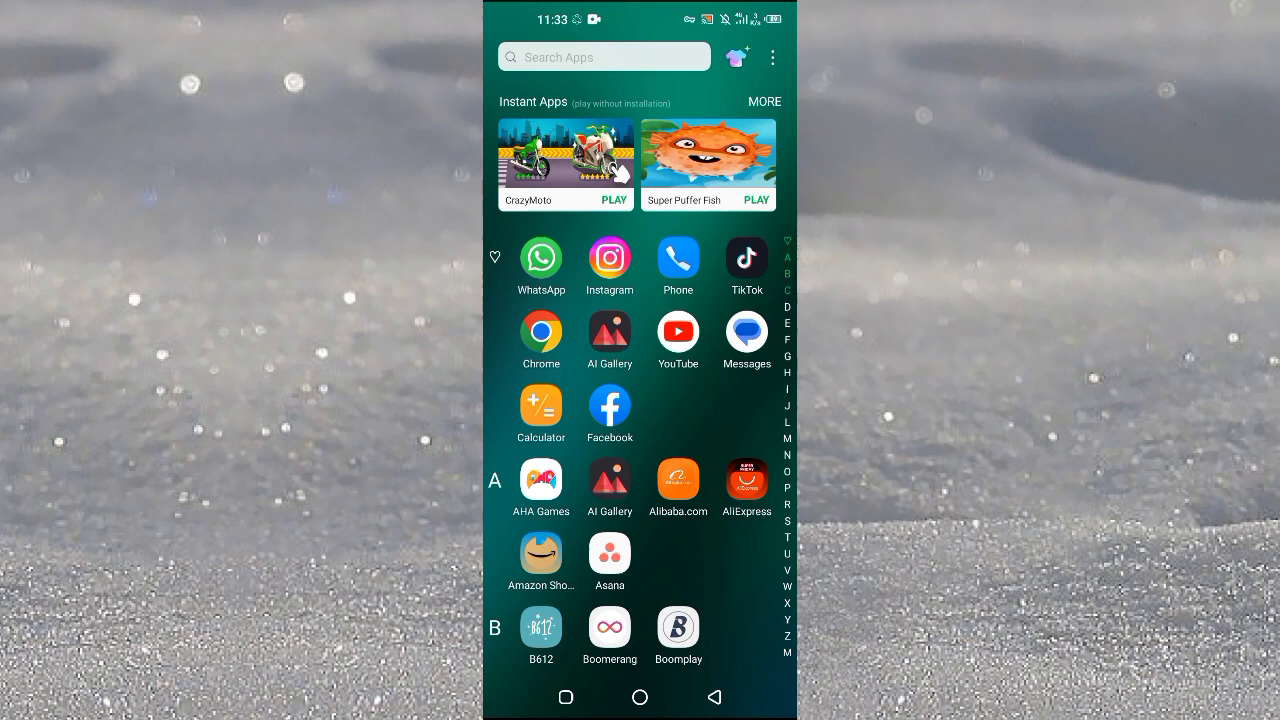
# Launch Facebook from the app drawer and open its Menu of shortcuts.
pyautogui.click(639, 697)
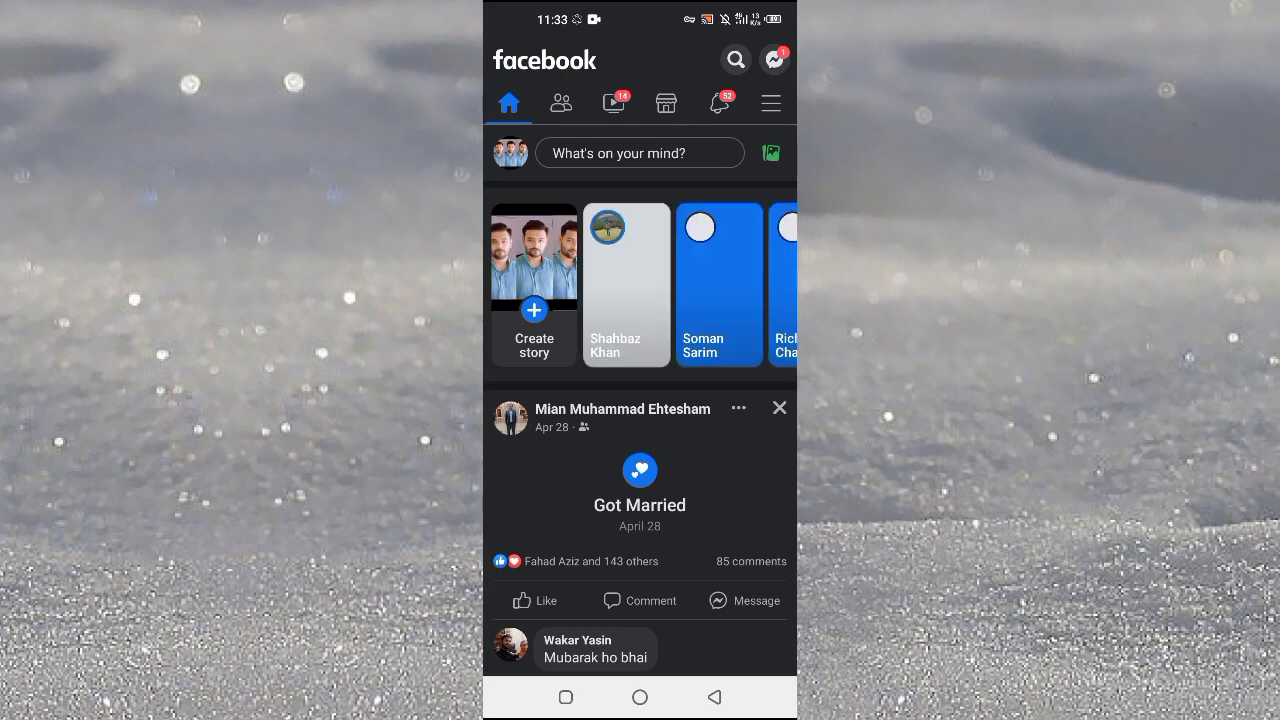
pyautogui.click(770, 102)
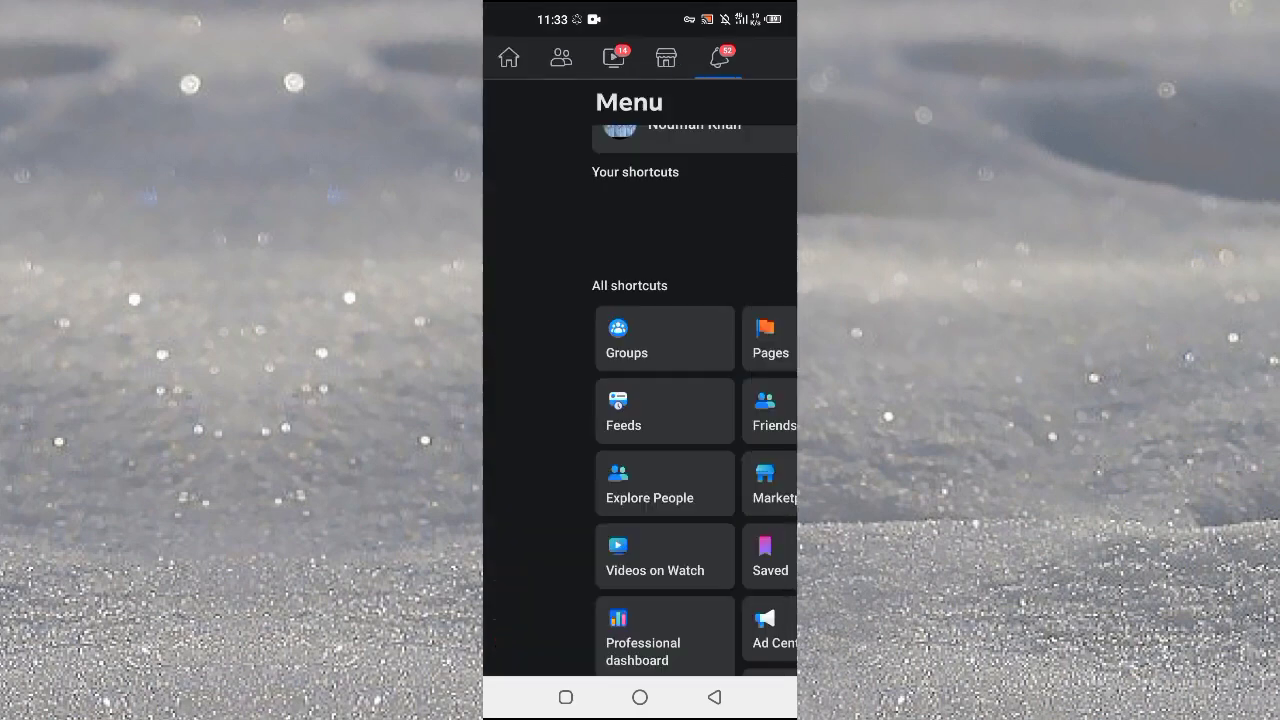